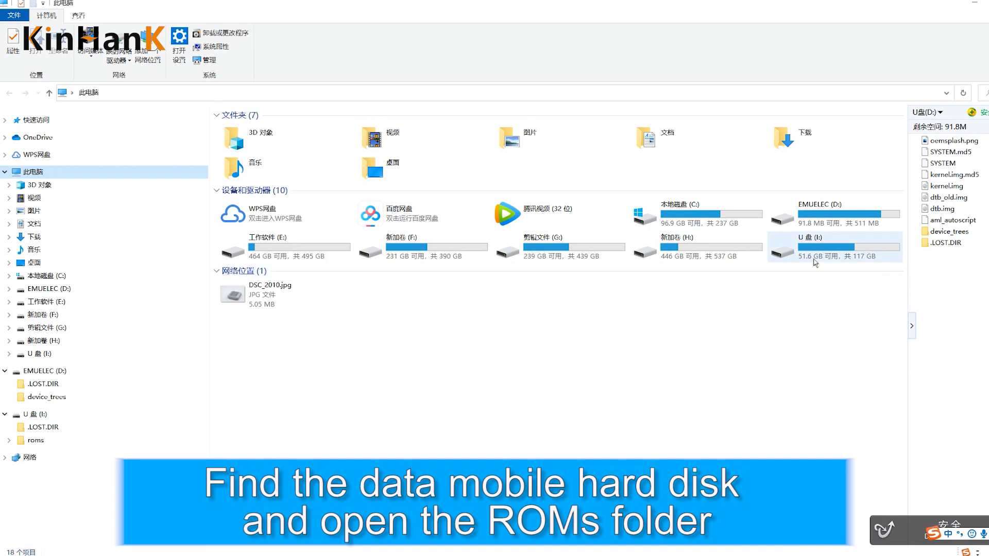
Open the USB drive U盘 (I:) from This PC to reach its .LOST.DIR and roms folders
{"action": "left_click", "coordinate": [832, 246]}
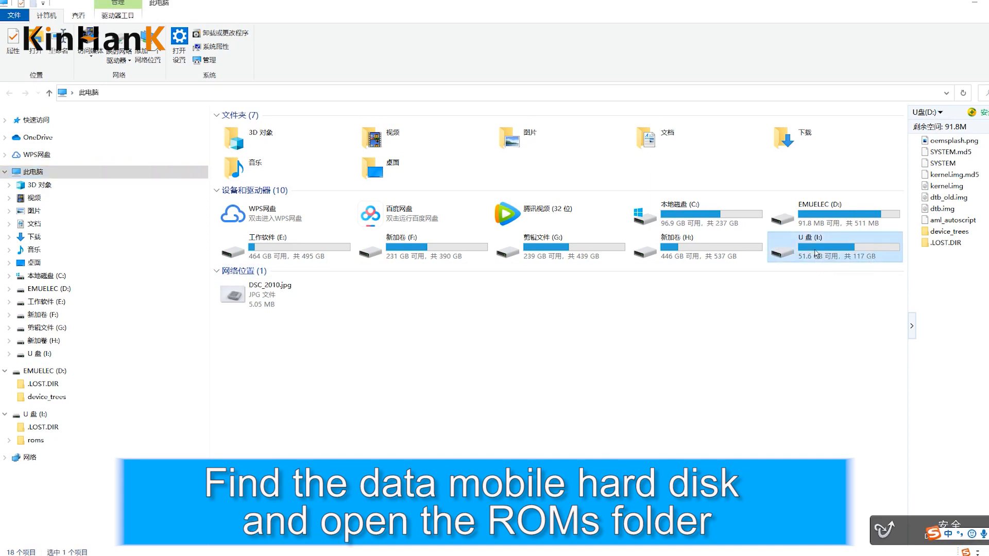
{"action": "double_click", "coordinate": [818, 247]}
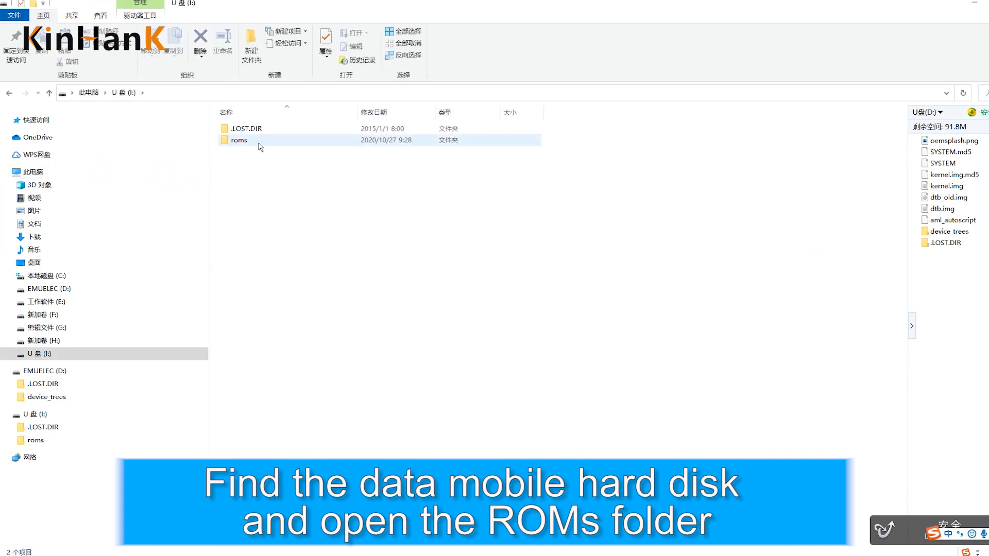
Open the roms folder and browse its emulator folders, selecting n64 then nds
{"action": "double_click", "coordinate": [238, 139]}
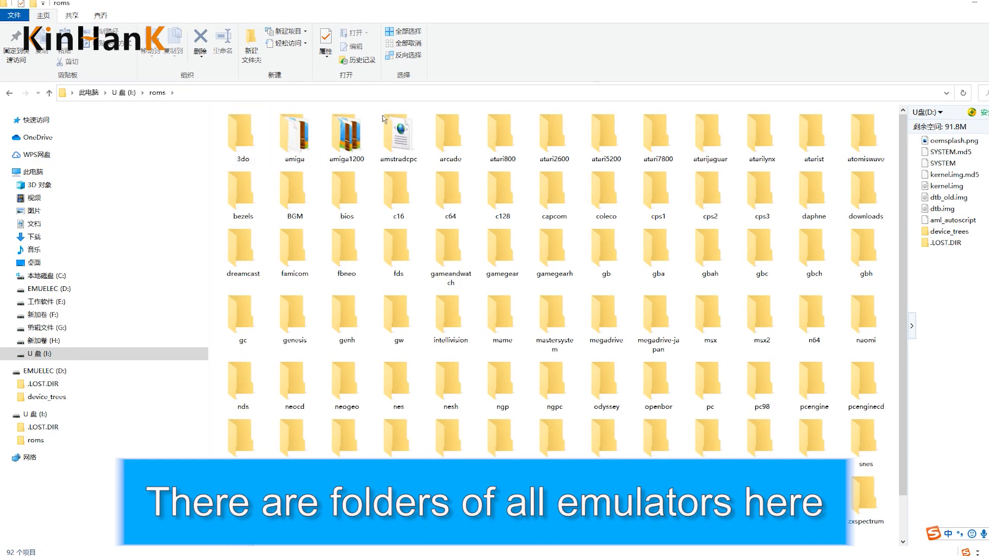
{"action": "left_click", "coordinate": [502, 190]}
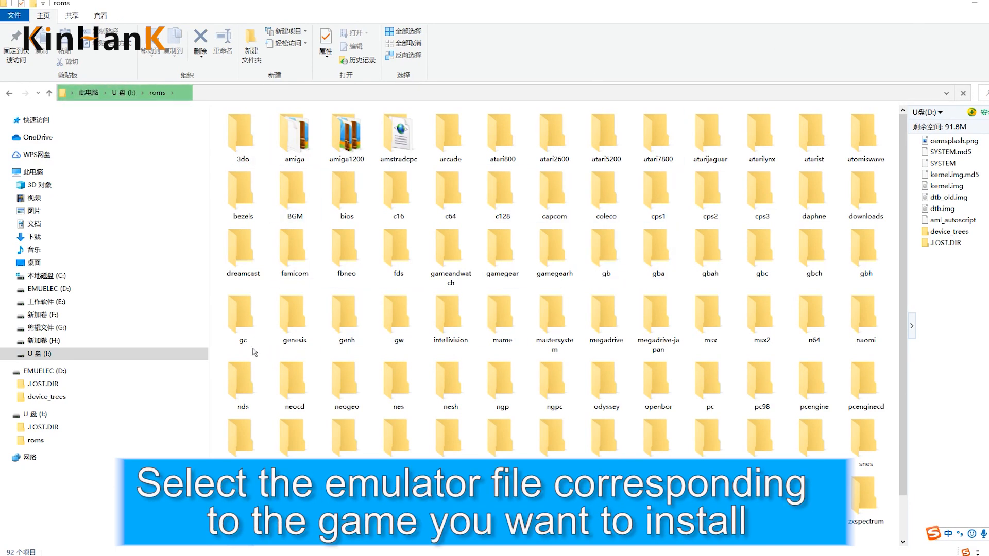
{"action": "left_click", "coordinate": [813, 315]}
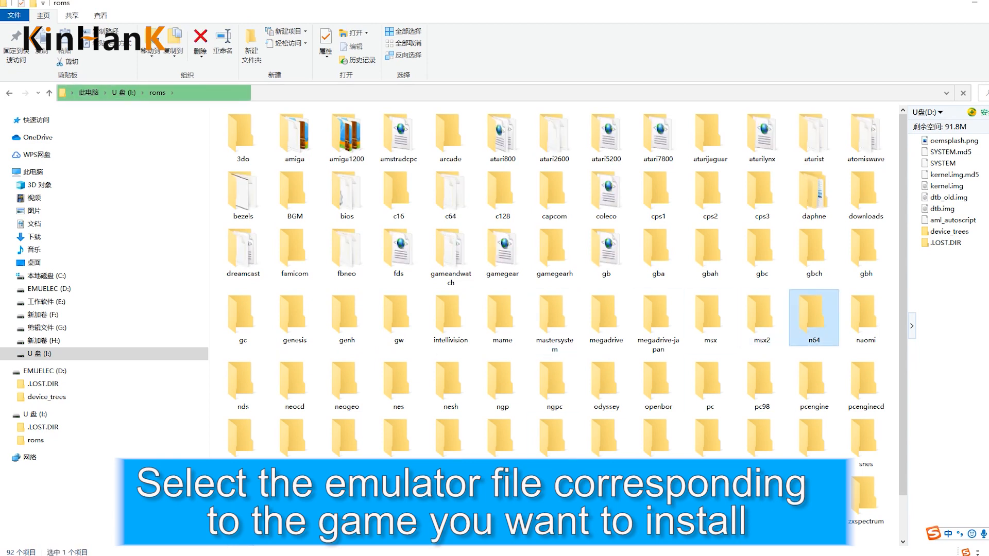
{"action": "left_click", "coordinate": [242, 384]}
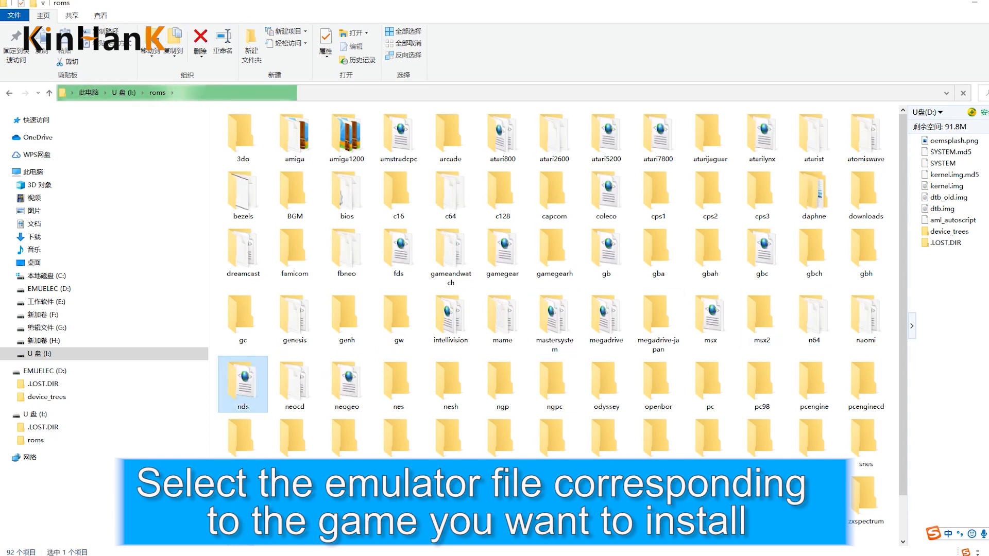
Paste Mario Kart DS.zip and New Super Mario Bros. zip into the nds folder, then close Explorer
{"action": "double_click", "coordinate": [243, 385]}
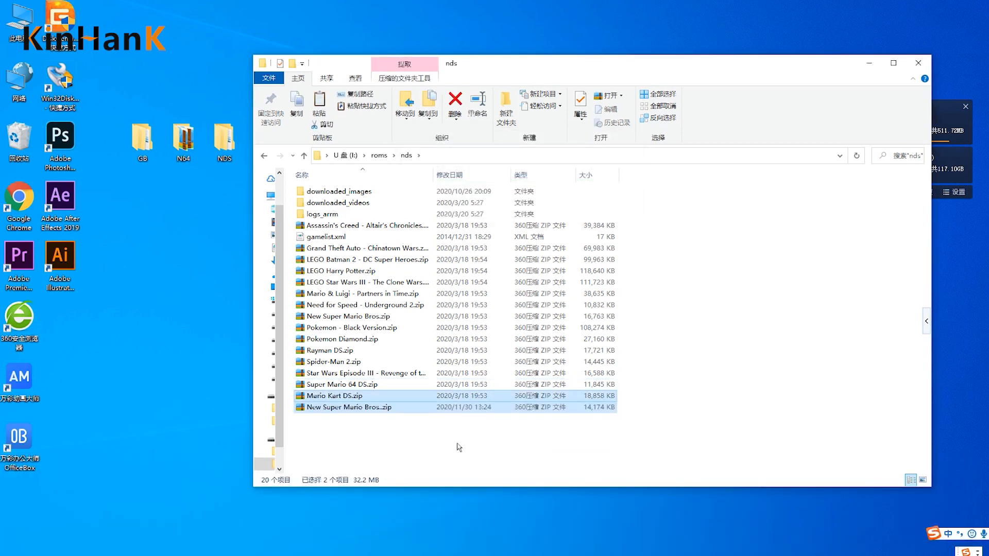
{"action": "left_click", "coordinate": [334, 396]}
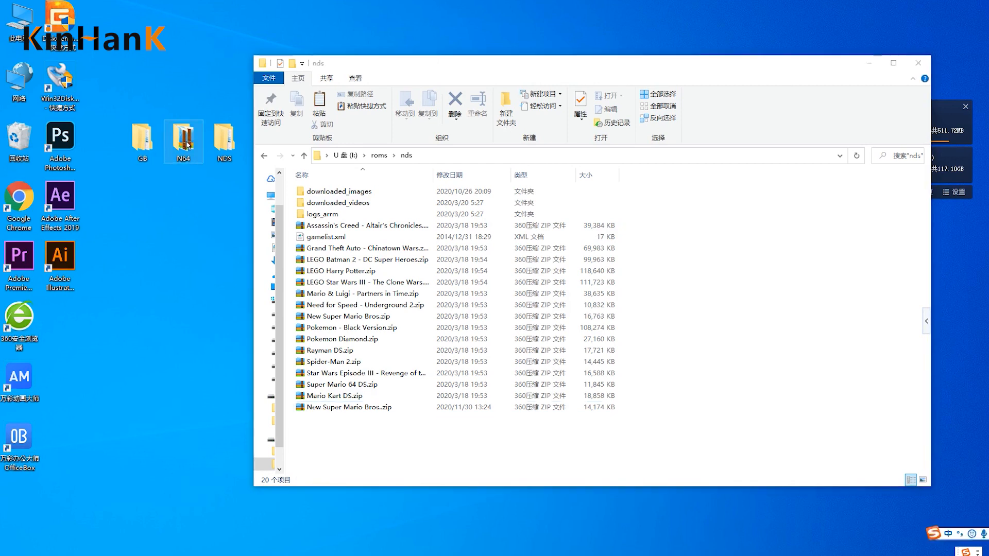
{"action": "left_click", "coordinate": [917, 62]}
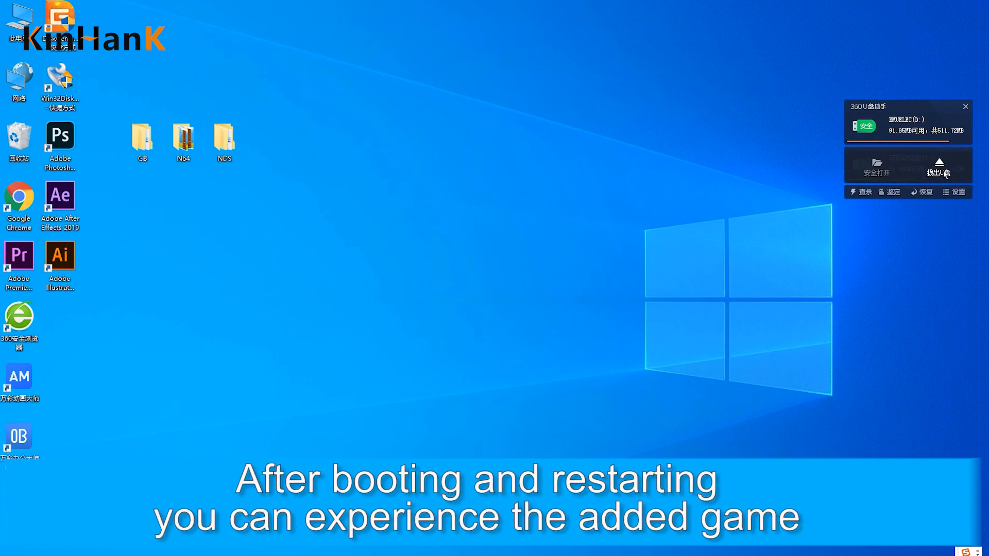
Safely eject the USB drive via the 360 U盘助手 弹出 button
{"action": "left_click", "coordinate": [939, 169]}
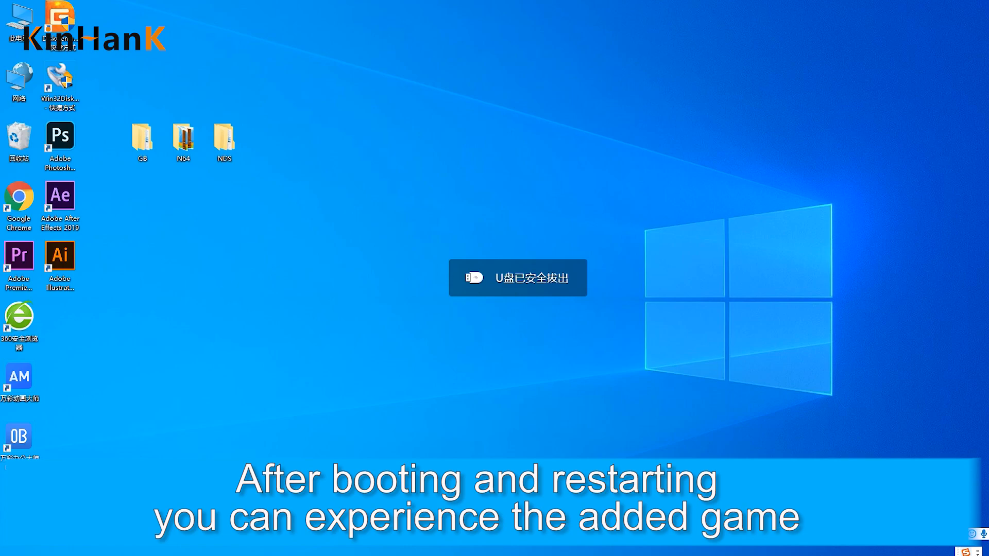